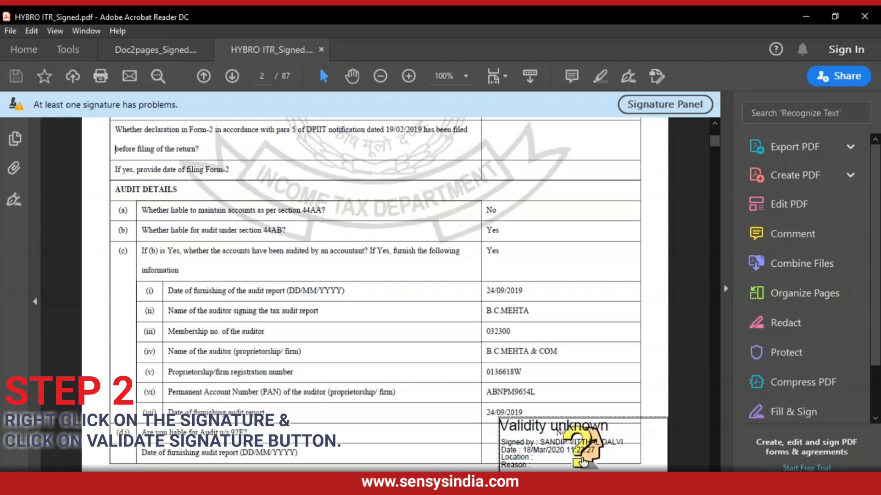
# Validate the page 2 signature and view its properties, which show an unknown signer identity.
pyautogui.rightClick(568, 444)
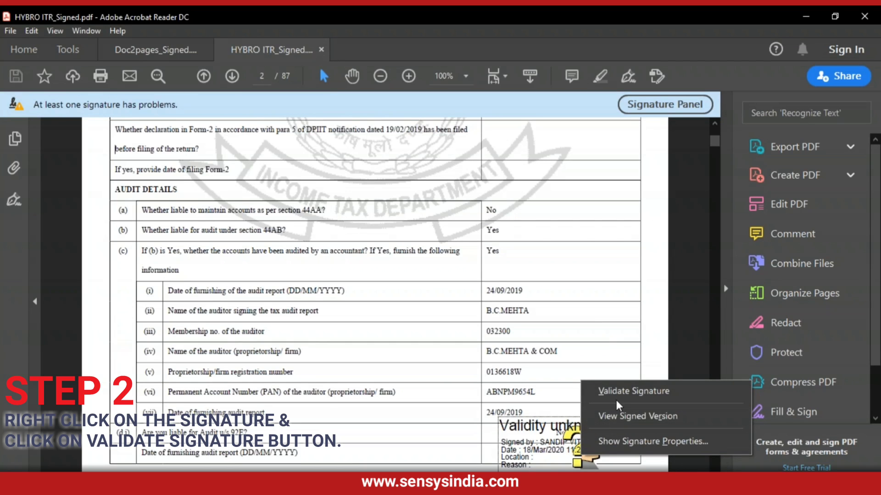
pyautogui.click(633, 391)
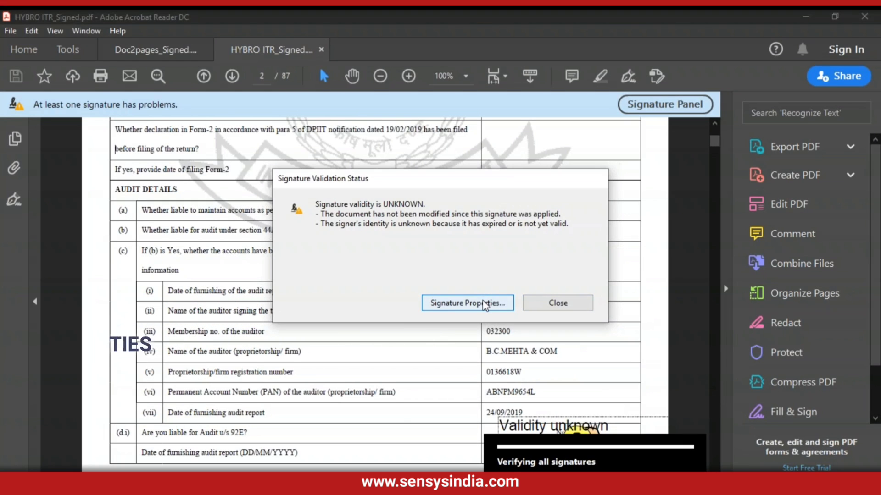
pyautogui.click(467, 302)
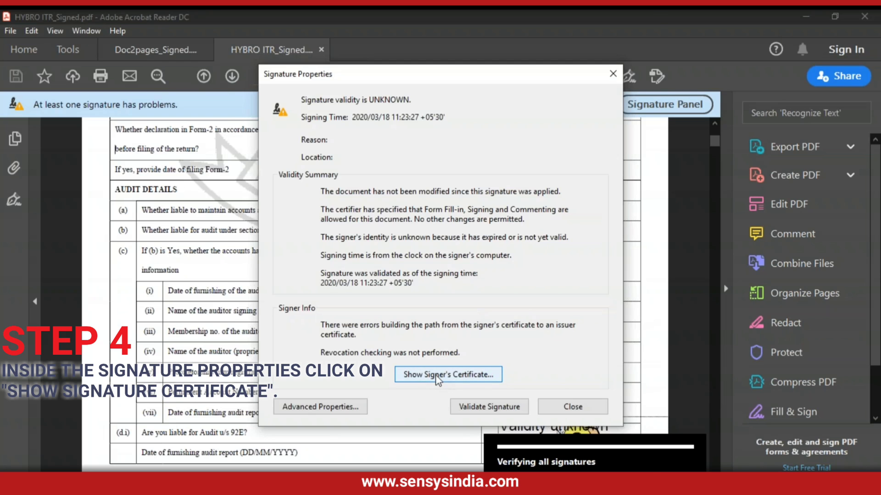
# Add the signer's certificate to Trusted Certificates for certified documents, dynamic content and system operations.
pyautogui.click(448, 375)
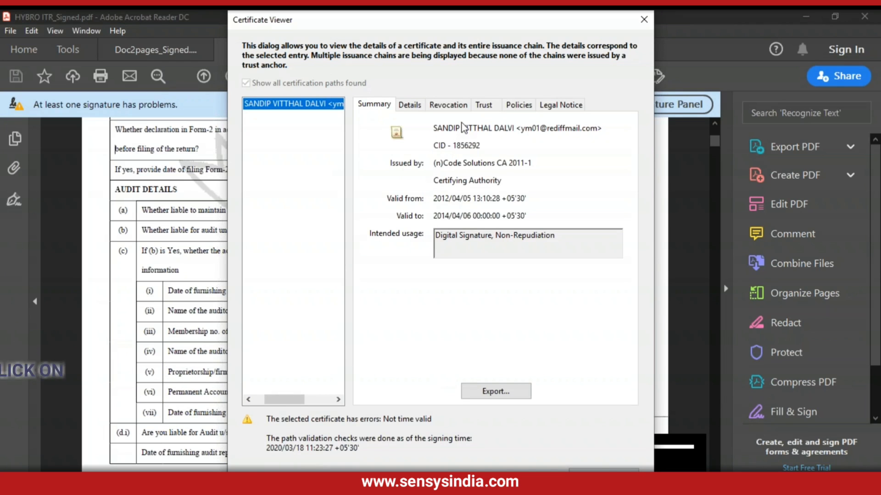
pyautogui.click(483, 105)
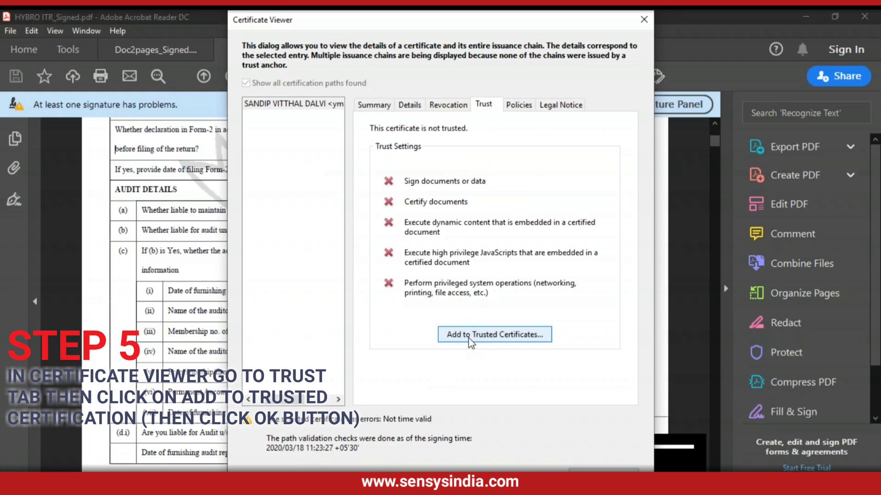
pyautogui.click(493, 335)
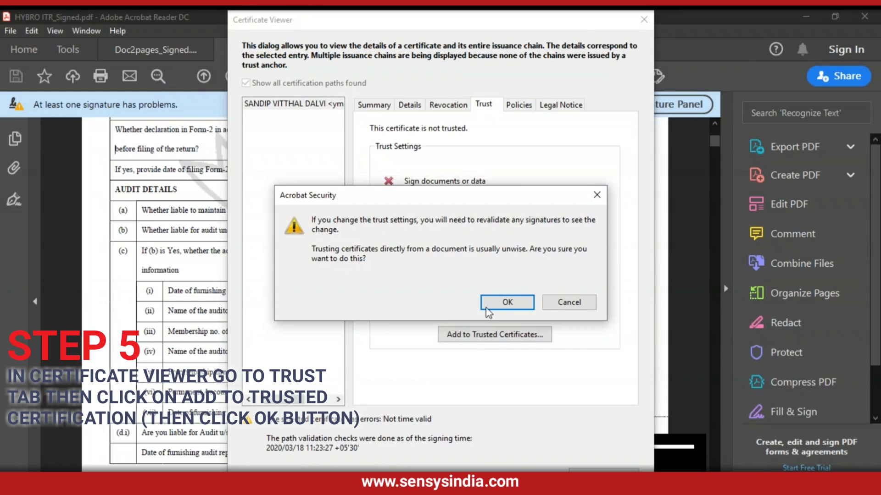
pyautogui.click(505, 302)
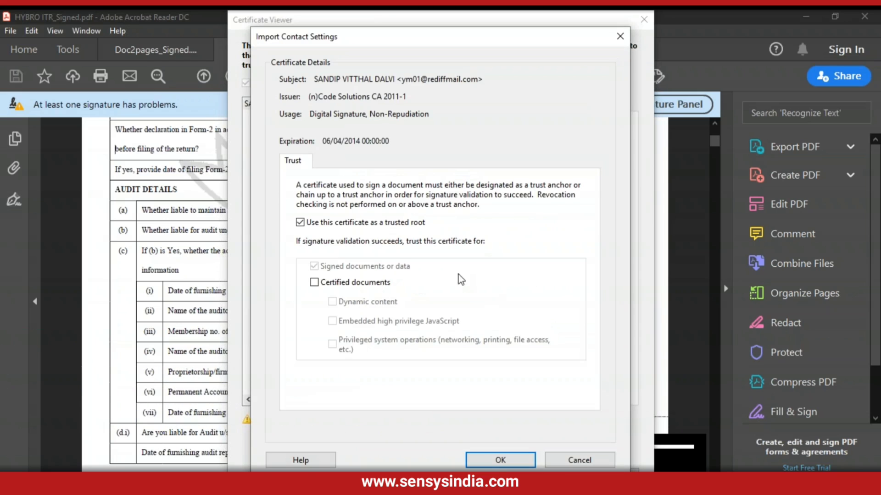
pyautogui.click(314, 282)
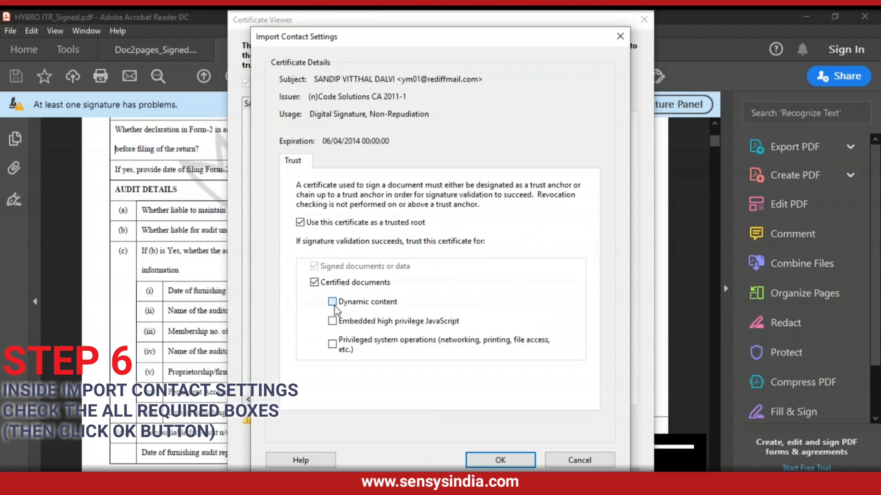
pyautogui.click(332, 343)
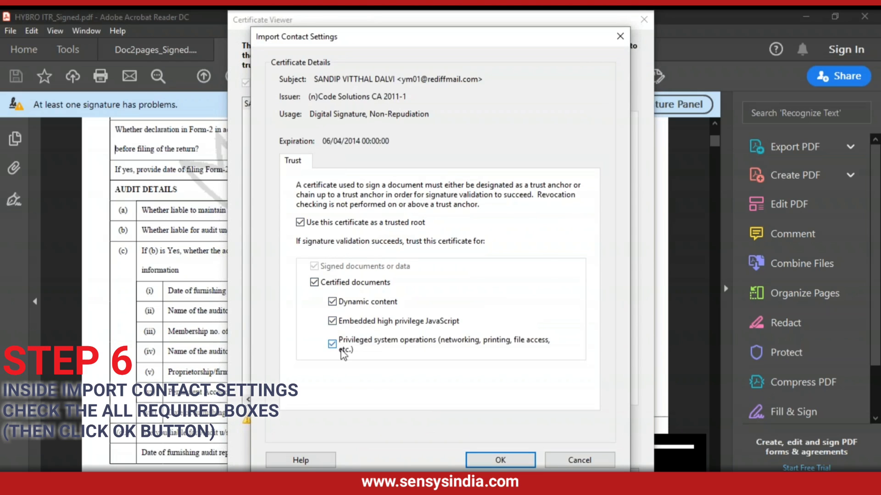
pyautogui.click(332, 343)
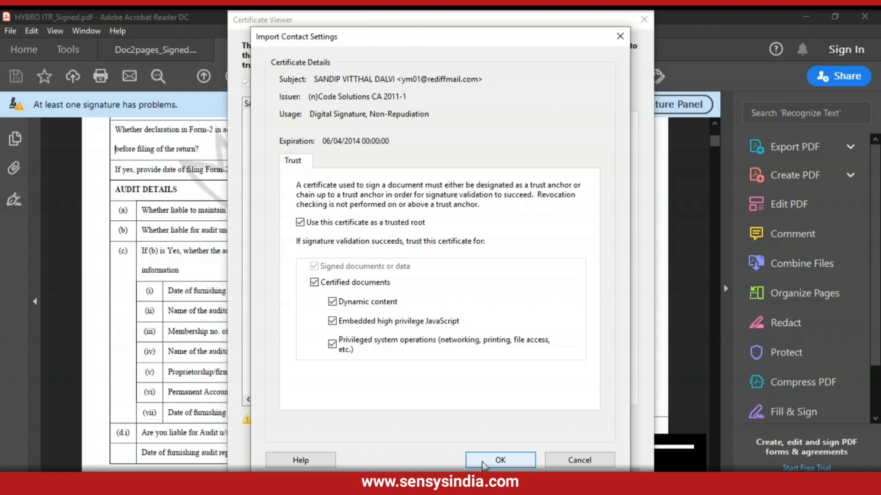
pyautogui.click(499, 460)
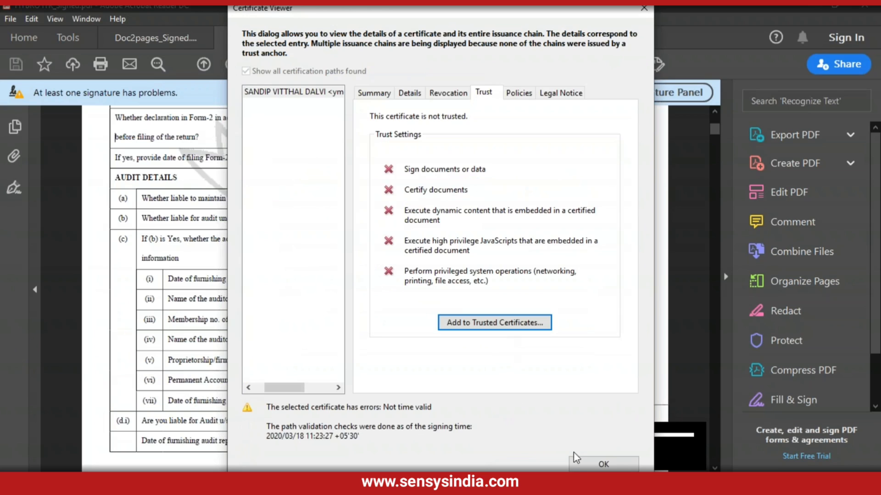
# Revalidate the signature with the new certificate trust and close the now-valid signature properties.
pyautogui.click(603, 463)
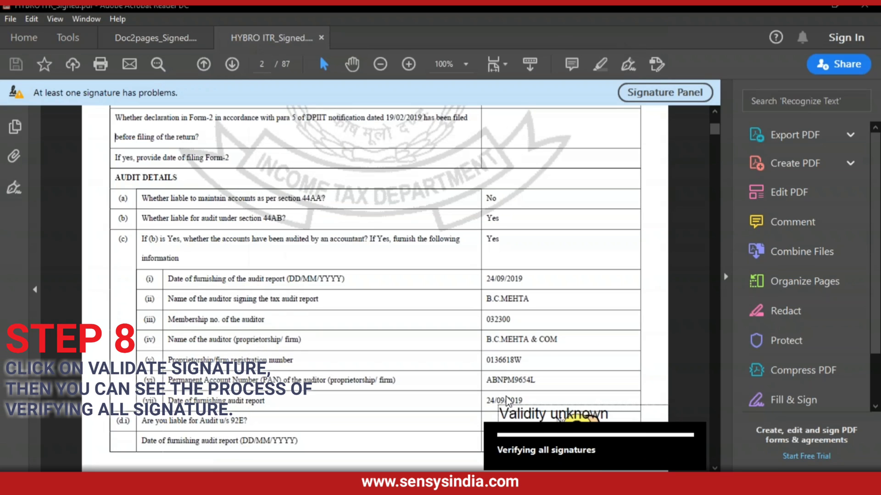
pyautogui.click(488, 395)
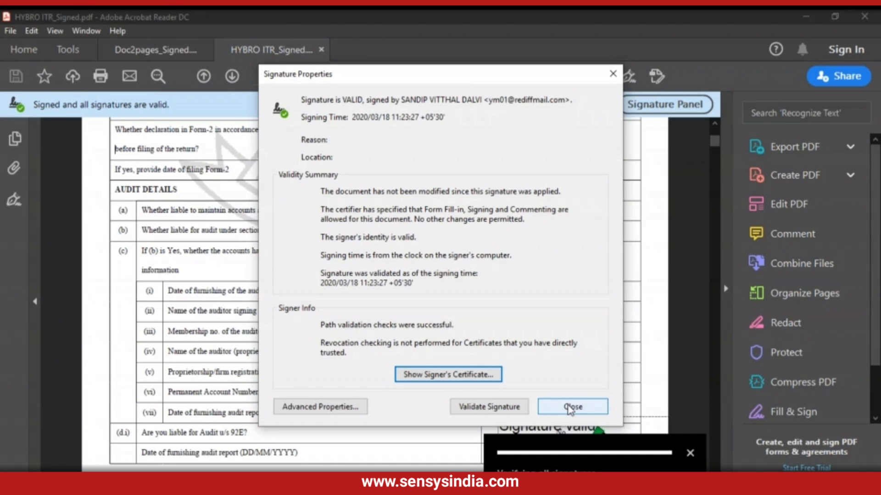
pyautogui.click(572, 407)
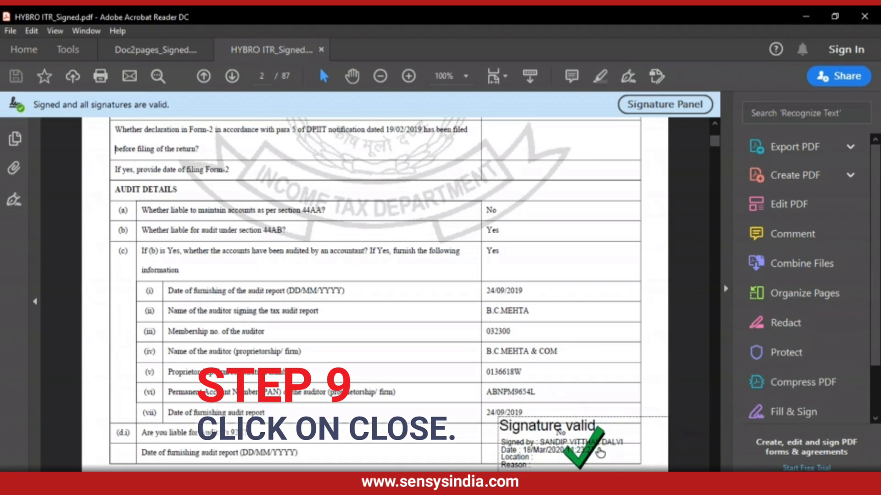